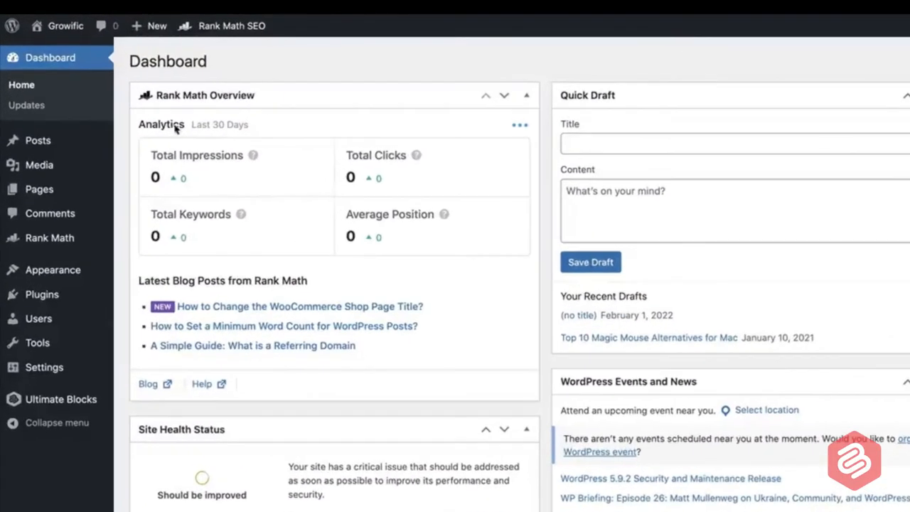
Create a new blank post from the admin bar's + New menu.
click(149, 25)
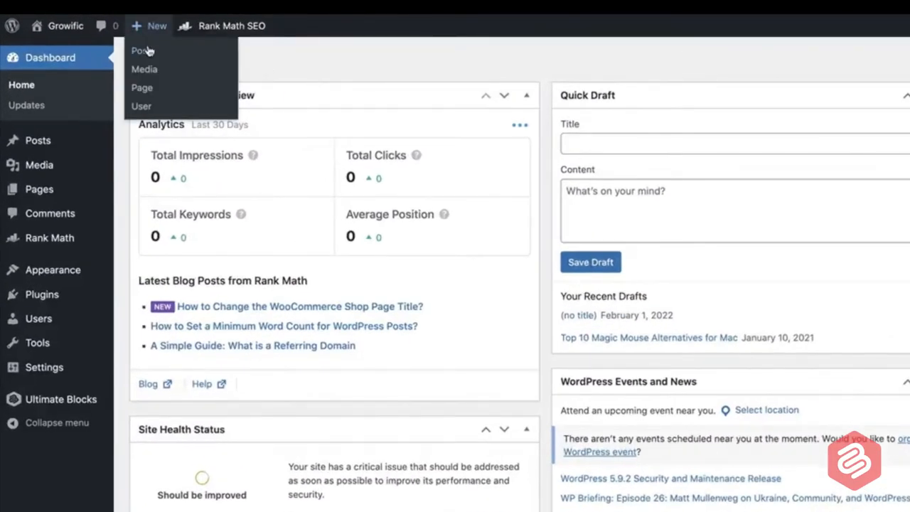
click(140, 51)
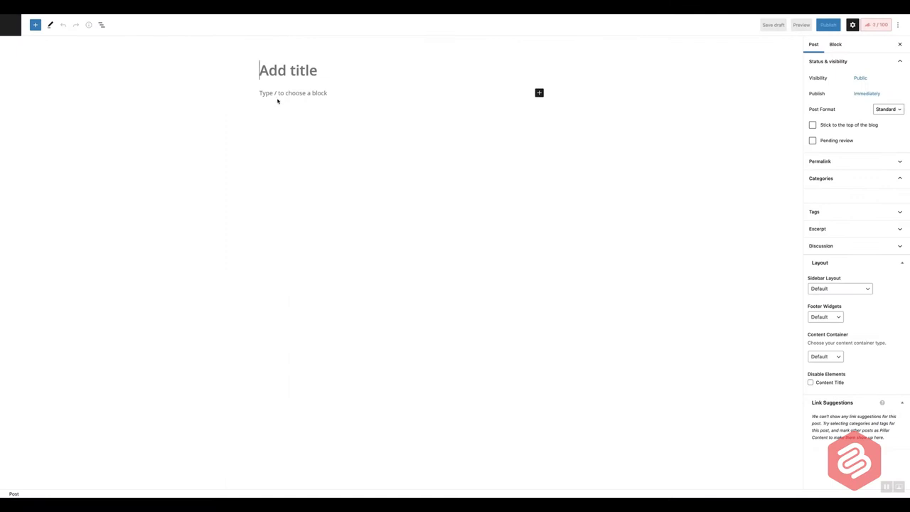
Insert a List block via /list containing List Item 1, List Item 2 and List Item 3.
text(/lis)
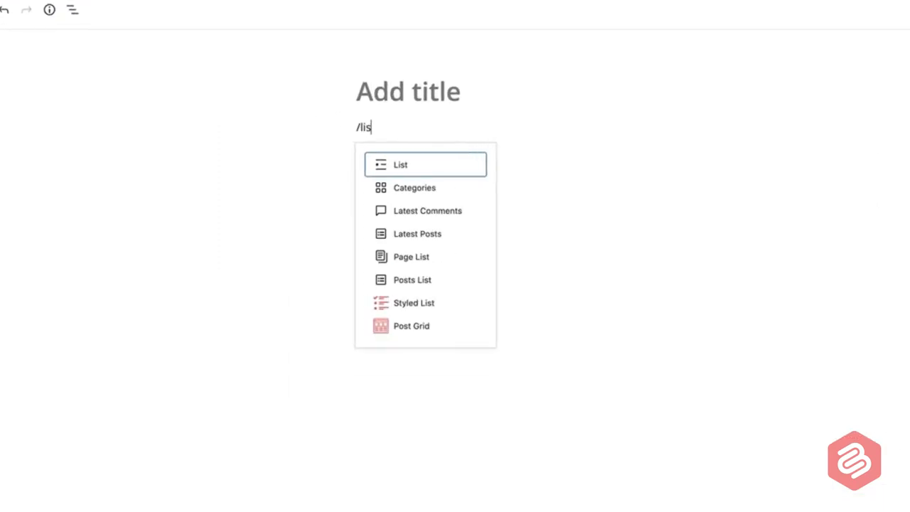
text(t)
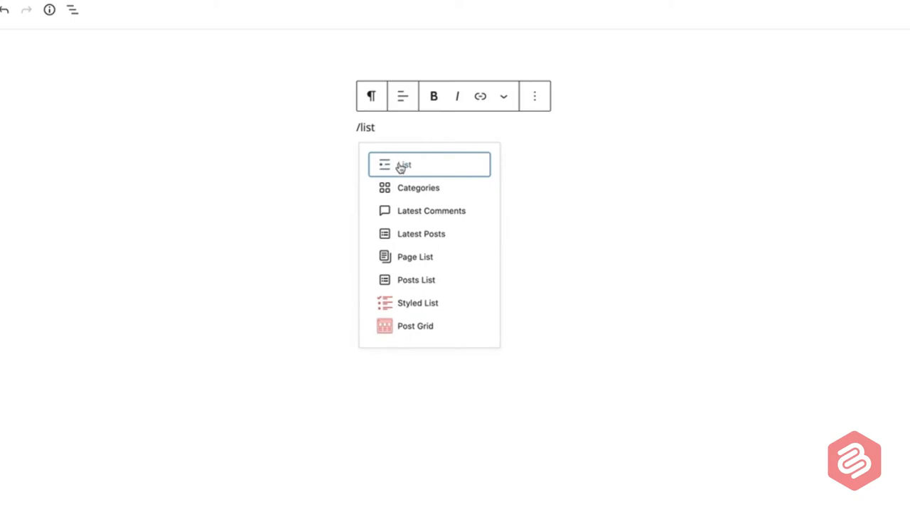
click(403, 165)
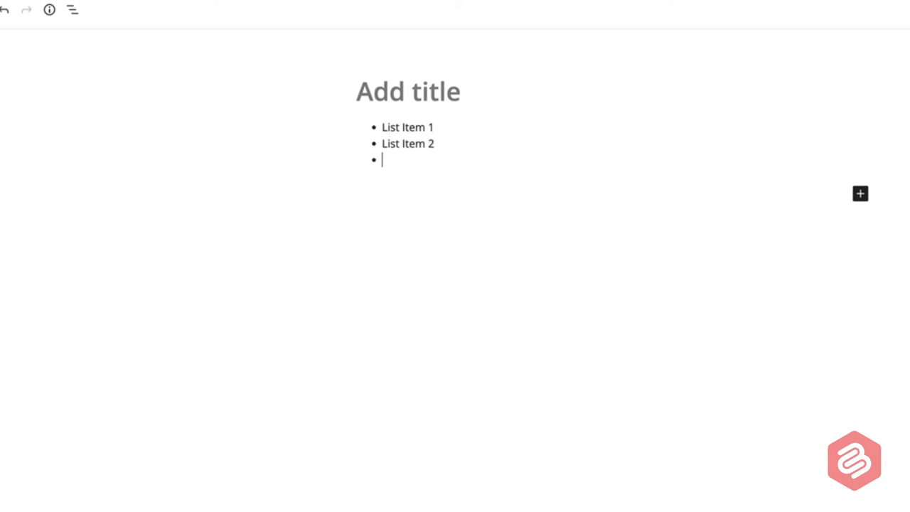
text(List Item 3)
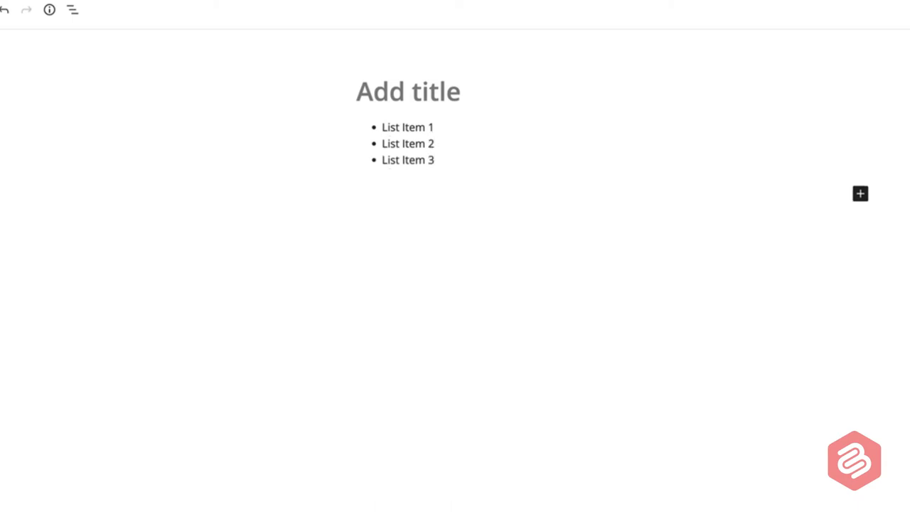
click(407, 127)
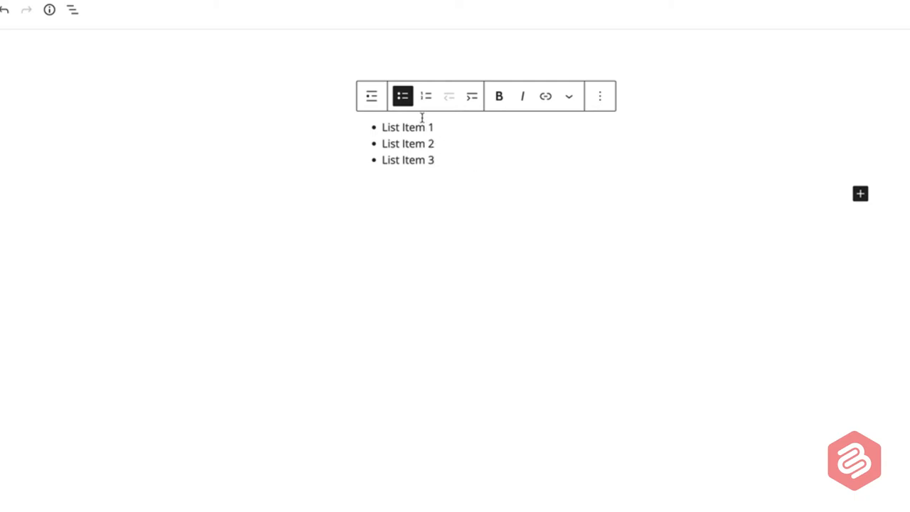
Exit the post editor back to the GroundWP site dashboard.
click(426, 96)
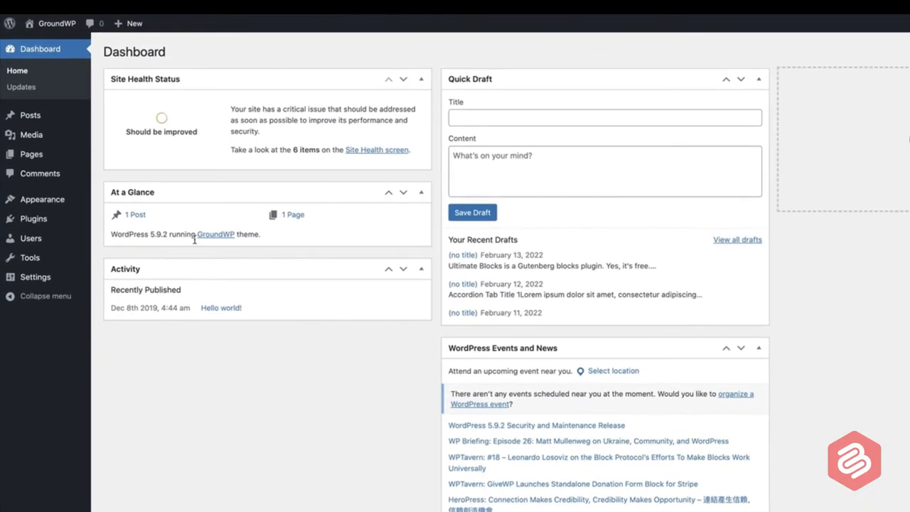
mouse_move(33, 218)
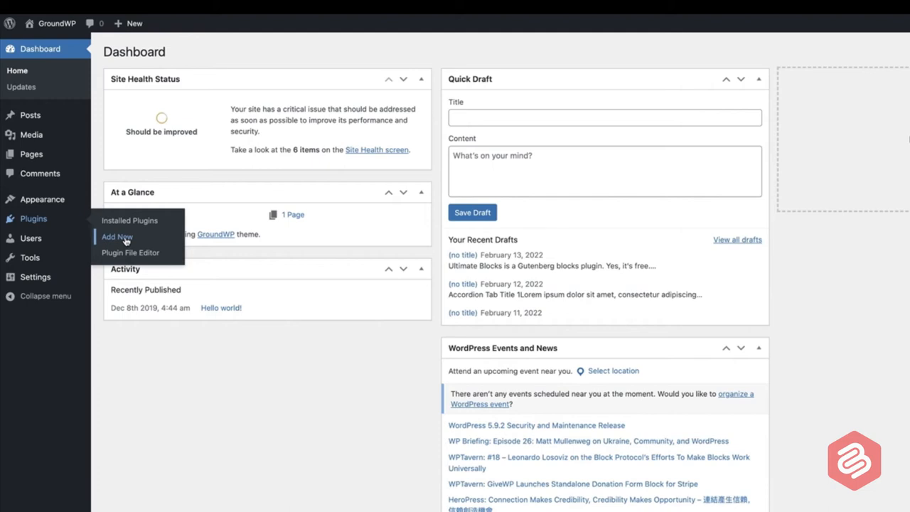
Search Add New plugins for 'Ultimate Block' and install Ultimate Blocks.
click(116, 237)
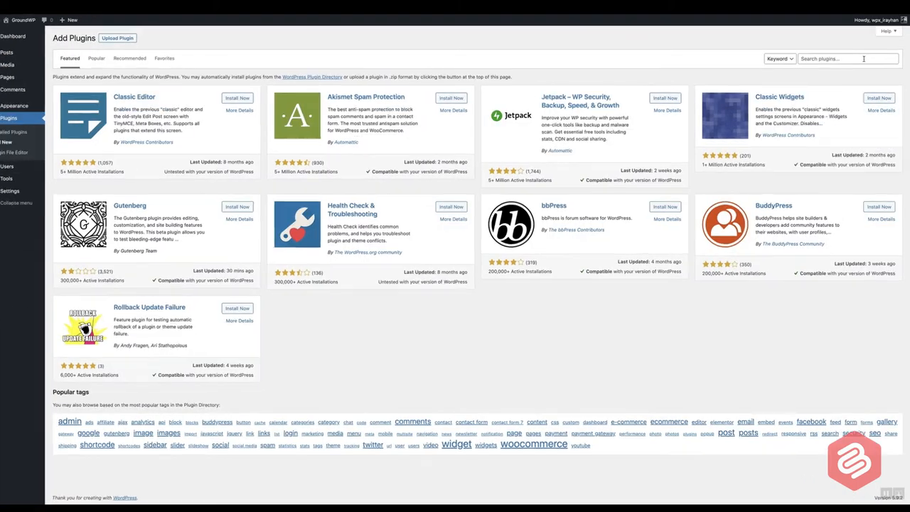
text(Ultimate Block)
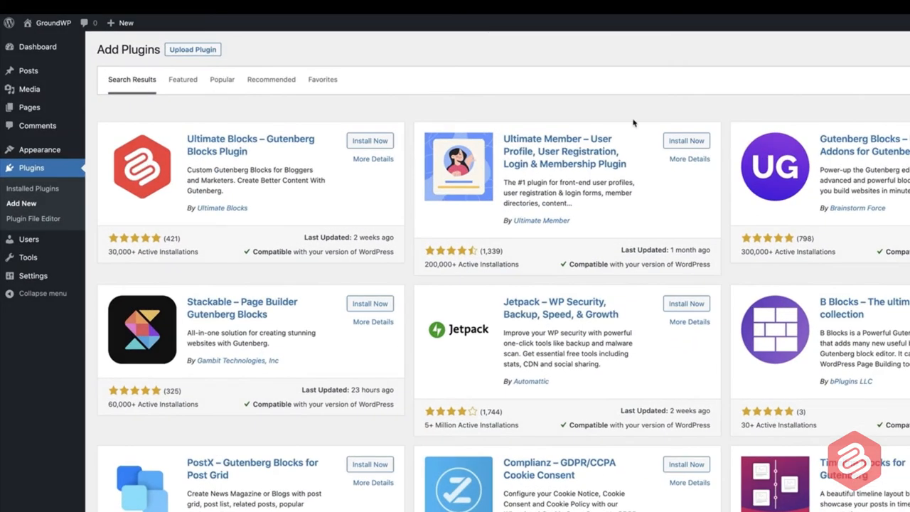
click(370, 140)
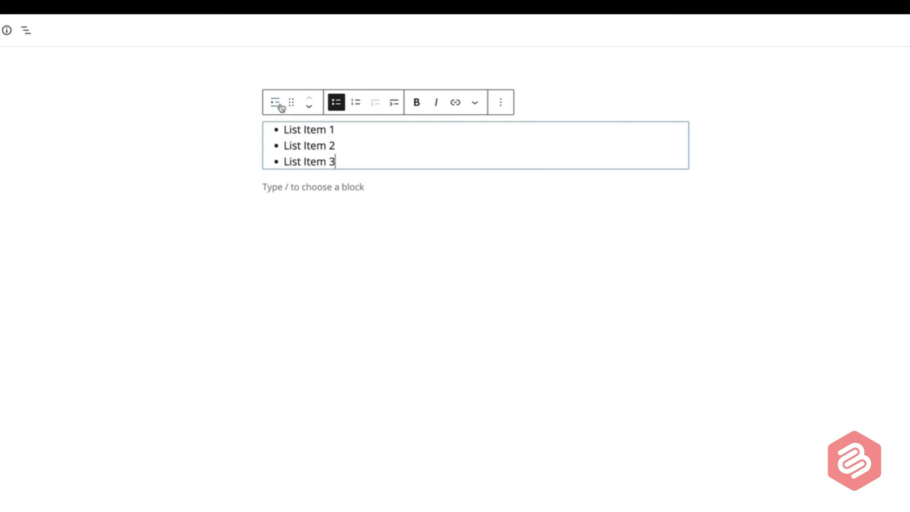
Transform the bullet list into a Styled List, then insert another Styled List block below.
click(275, 101)
text(/styled )
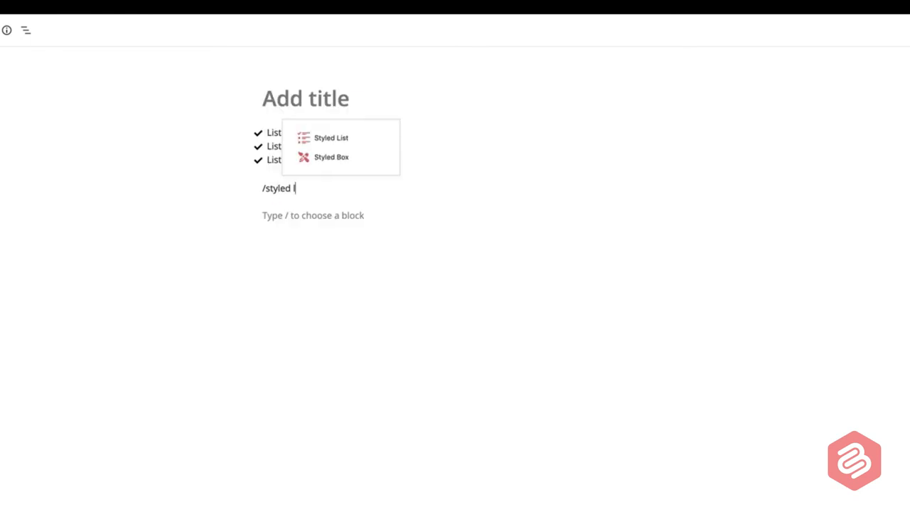
text(list)
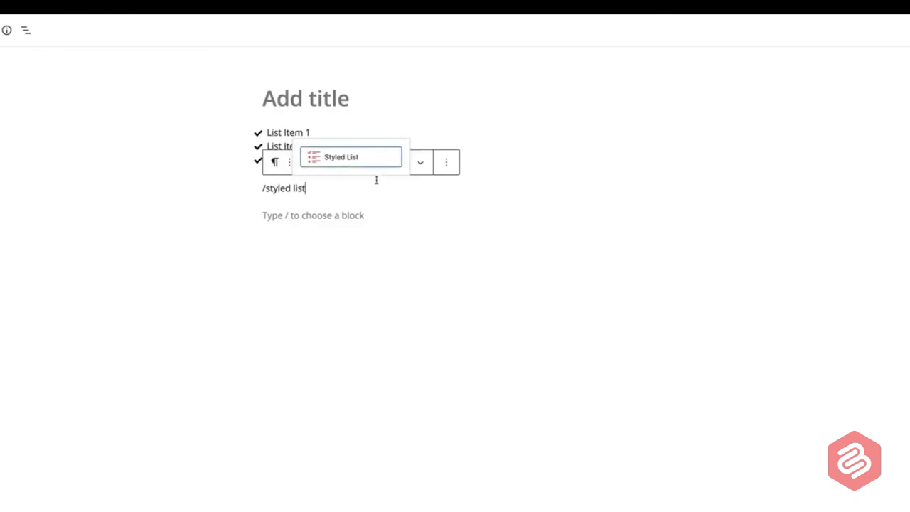
mouse_move(365, 164)
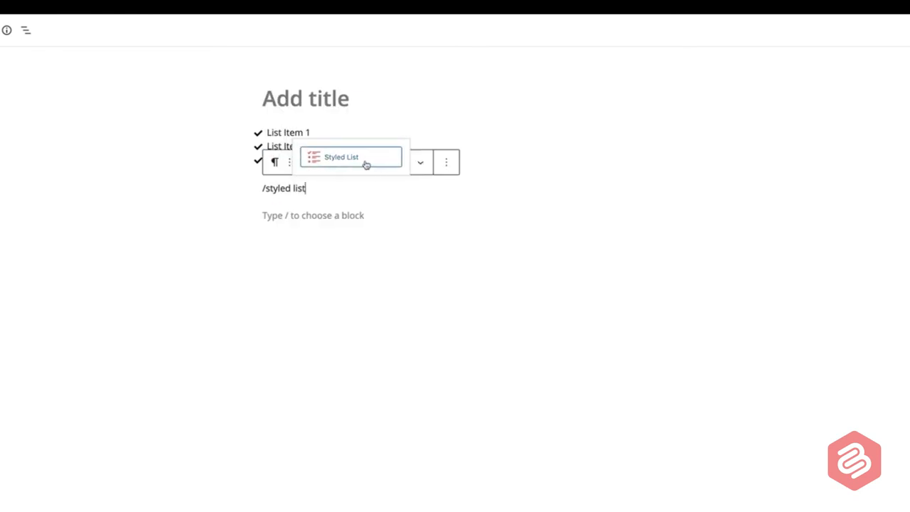
click(350, 156)
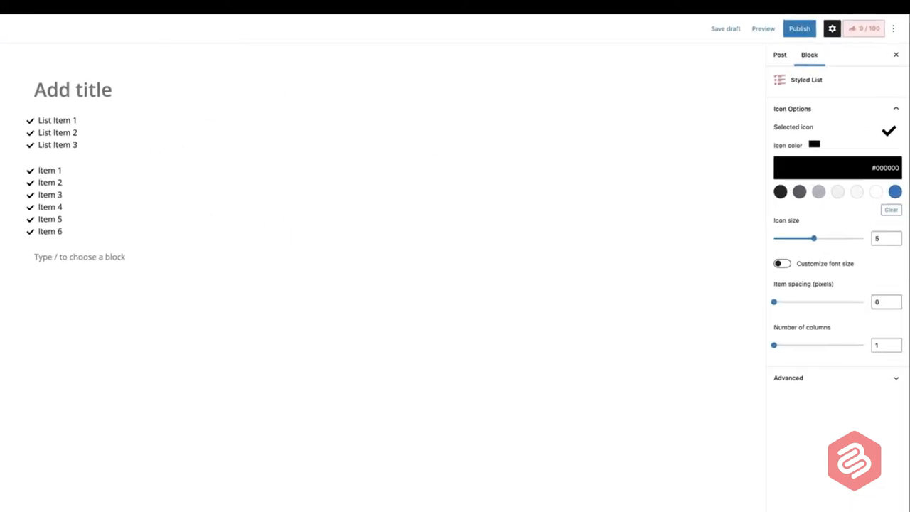
Set the Styled List's selected icon to the circled arrow.
click(889, 132)
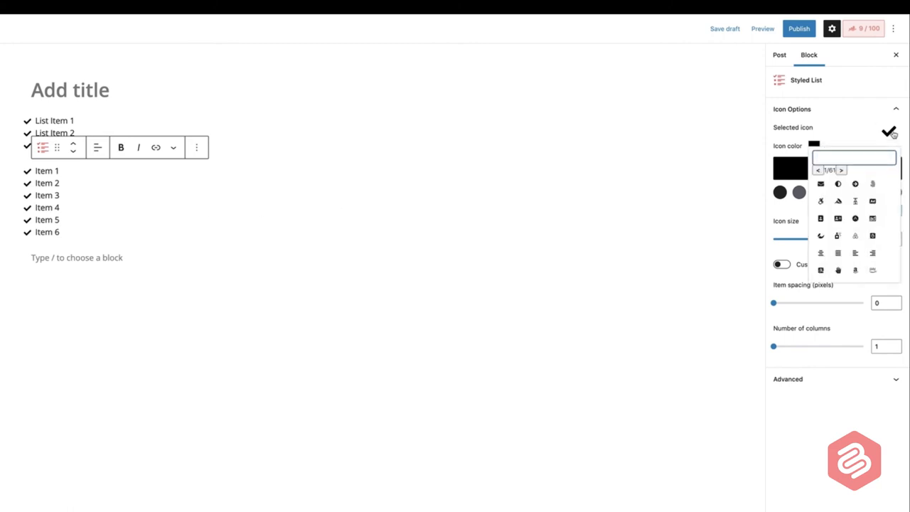
click(838, 185)
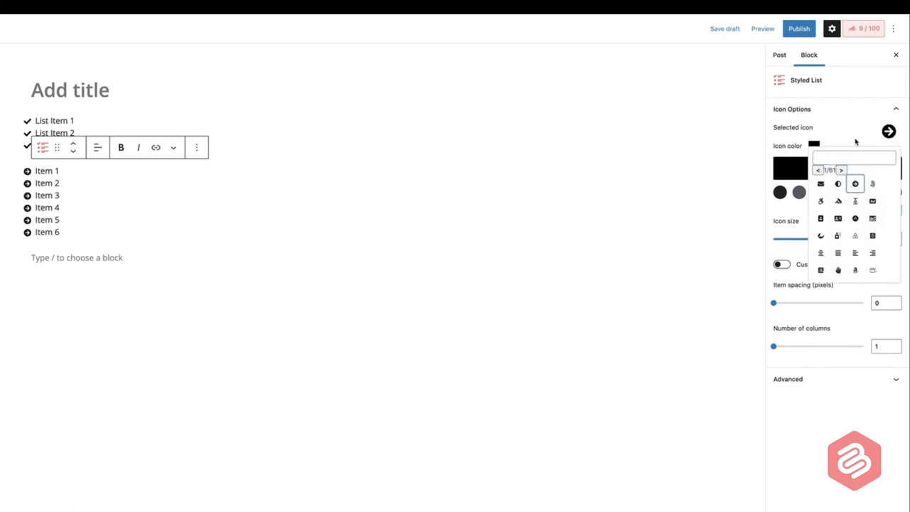